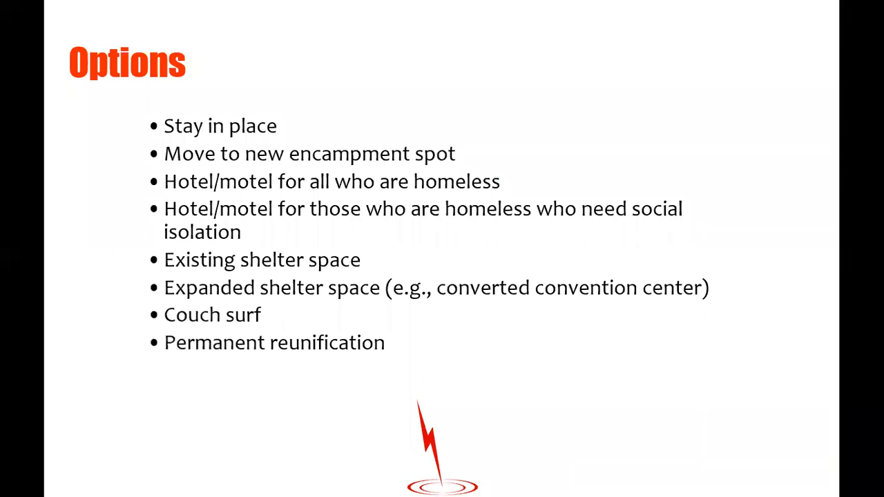
- Advance the slideshow through the Deeper Dive slide to the closing contact-details slide
key("Right")
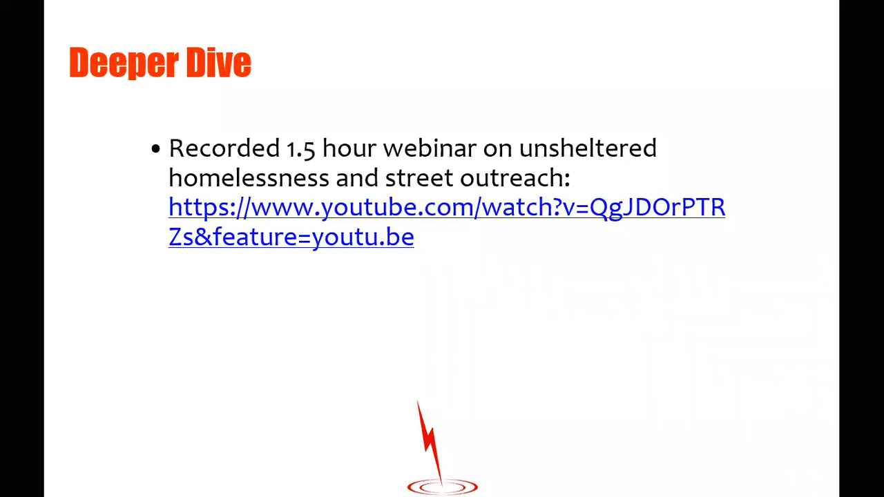
key("Right")
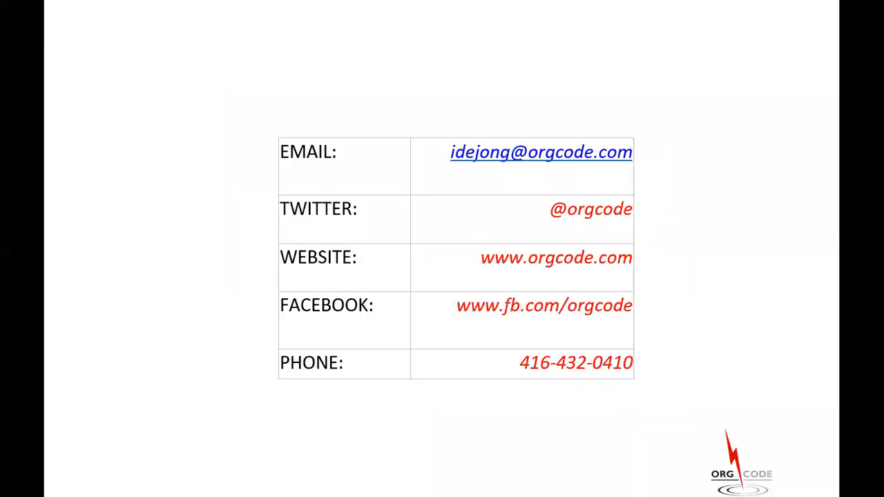